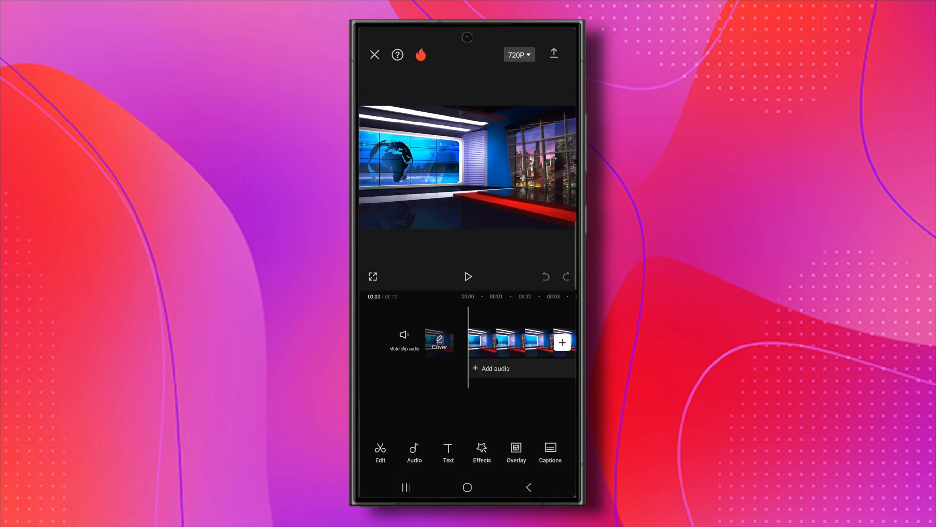
Browse the Lens category of CapCut's video effects library.
left_click(481, 453)
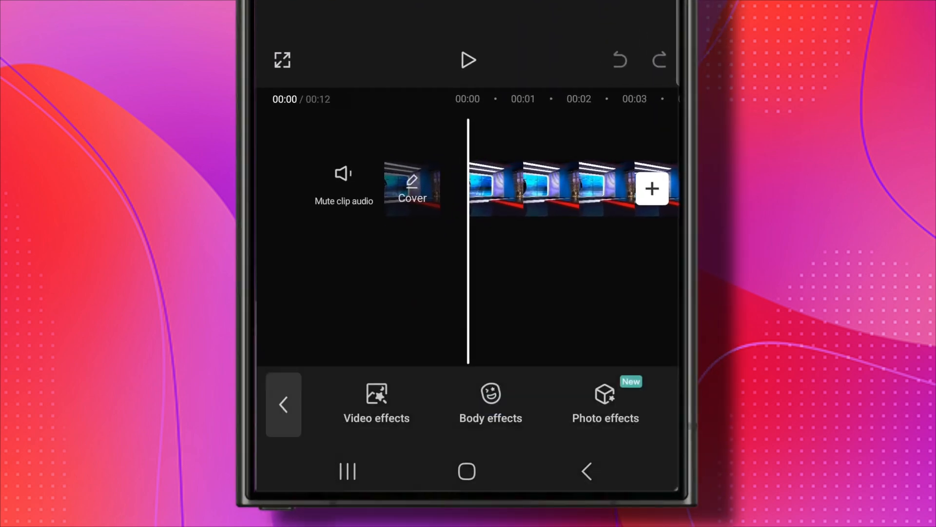
left_click(376, 403)
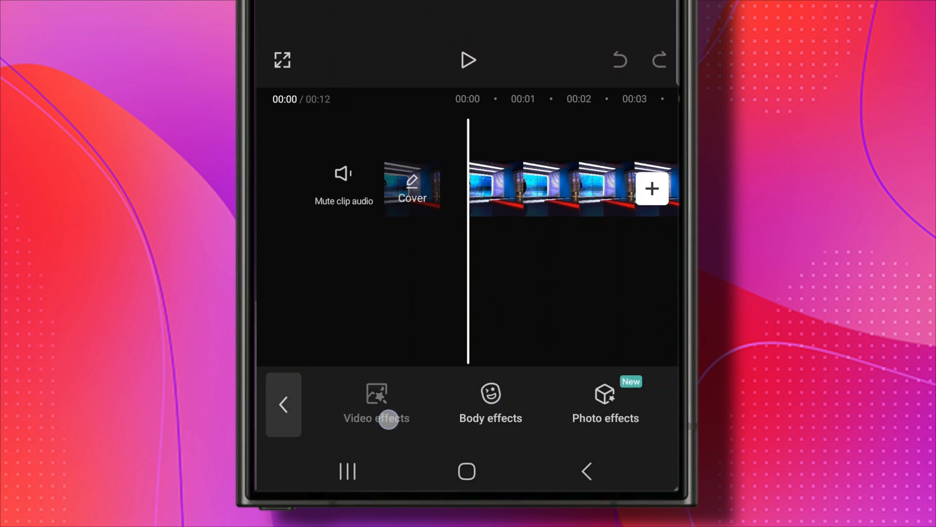
left_click(376, 403)
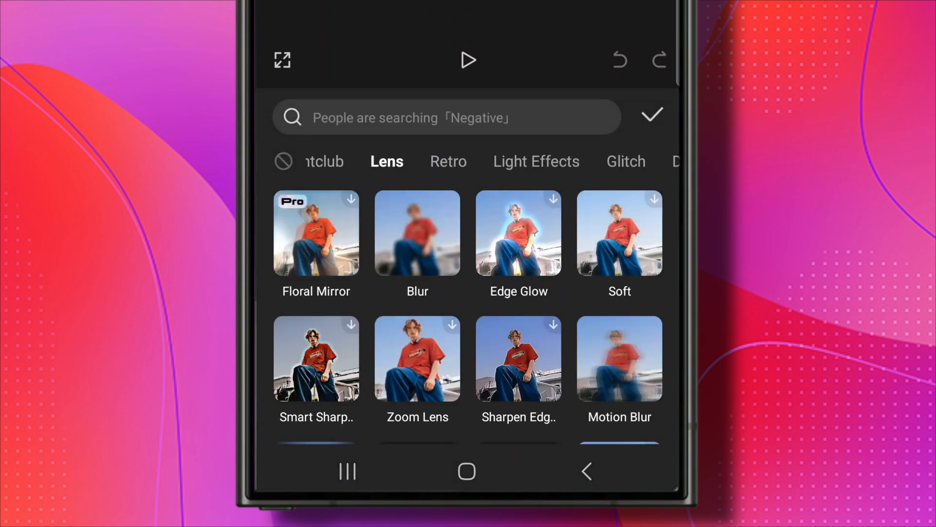
Apply the Blur effect to the studio clip at strength 13 and confirm.
left_click(417, 233)
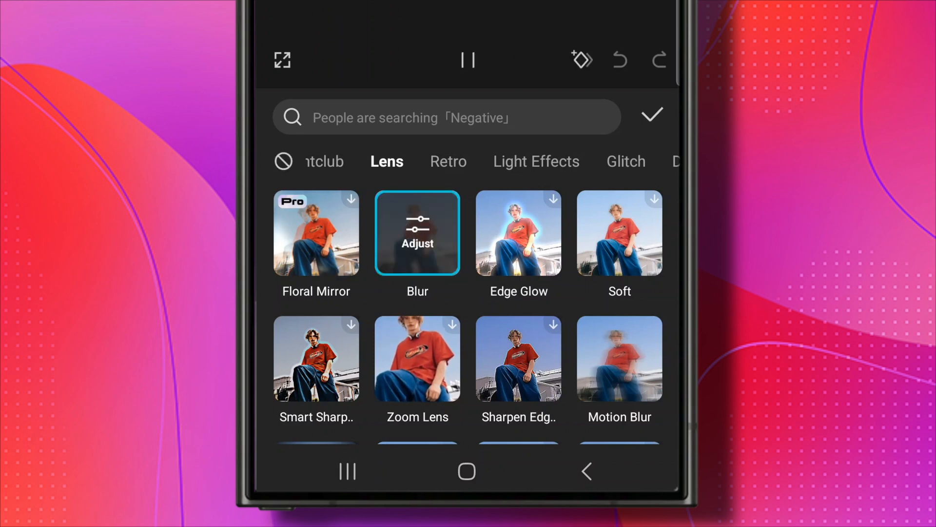
left_click(418, 232)
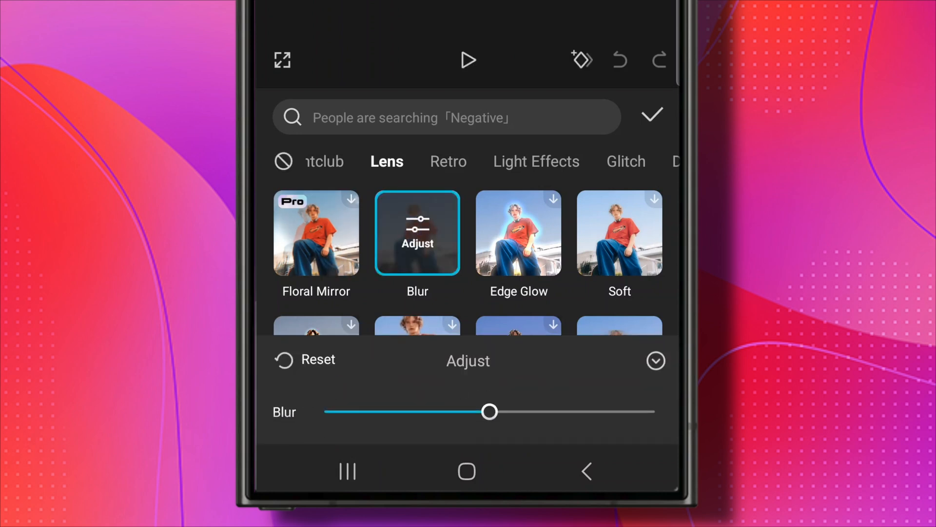
left_click_drag(489, 411, 560, 412)
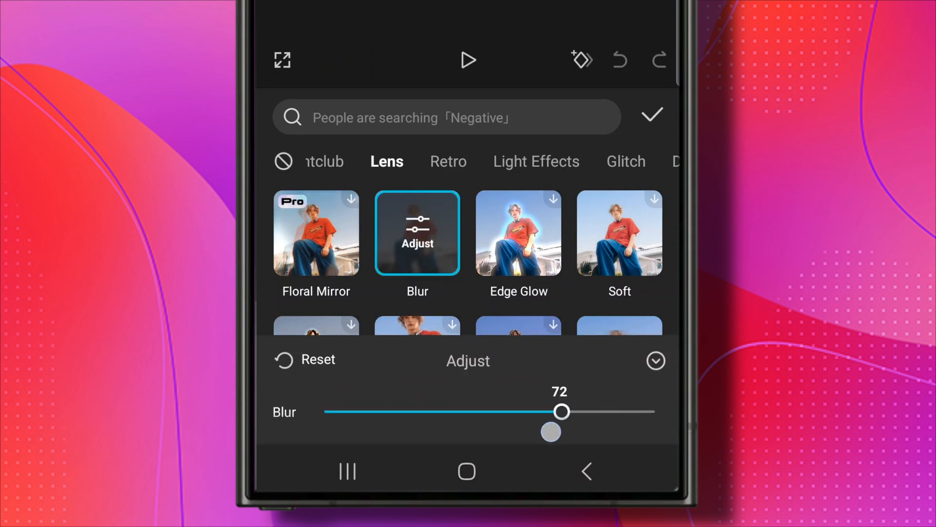
left_click_drag(560, 411, 369, 412)
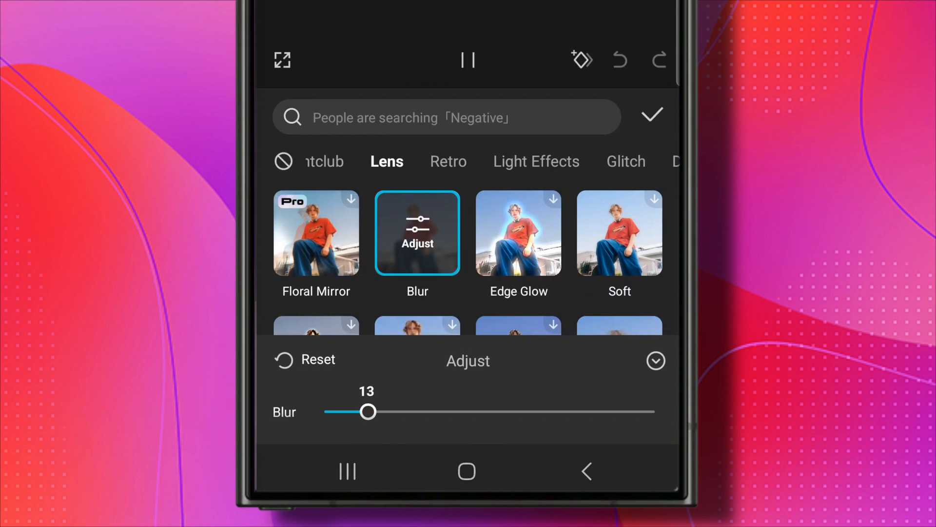
left_click(651, 115)
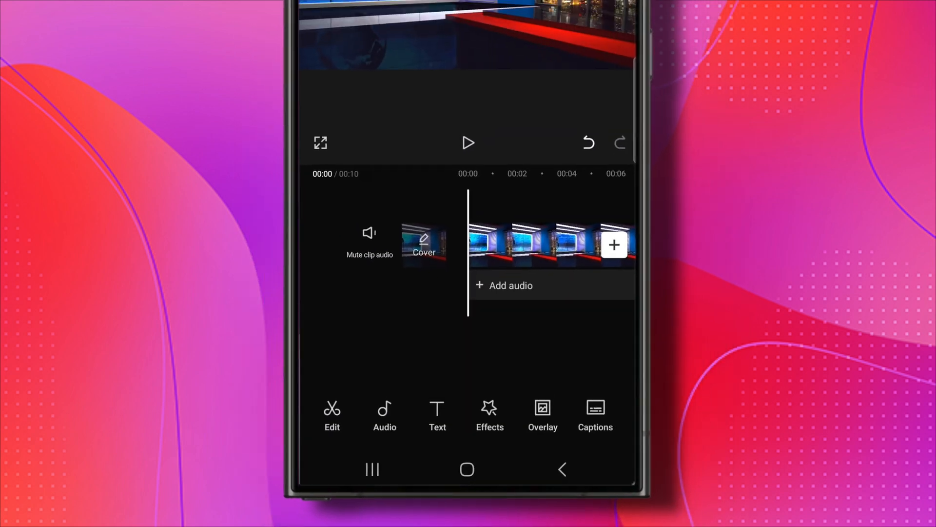
Add the green-screen presenter video as an overlay above the studio background.
left_click(543, 415)
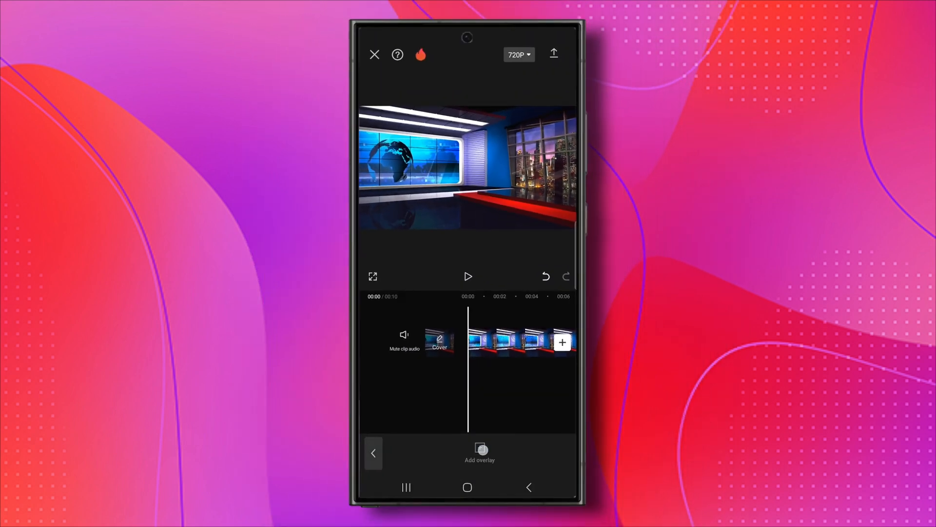
left_click(562, 342)
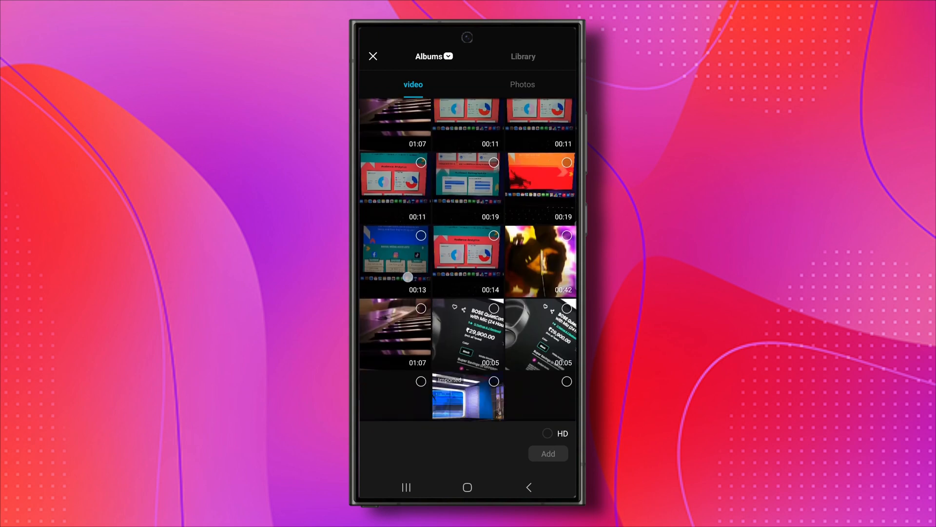
left_click(547, 453)
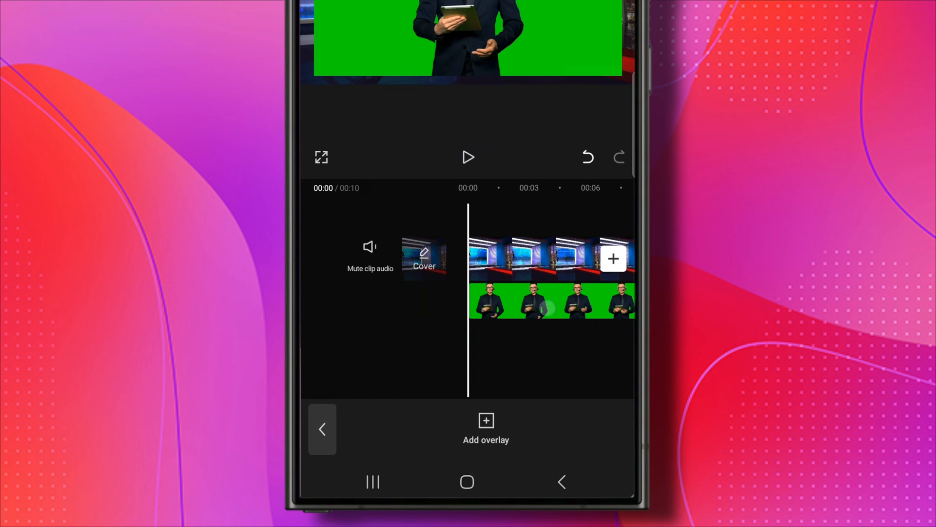
Select the presenter overlay and start Chroma key from Remove BG.
left_click(550, 302)
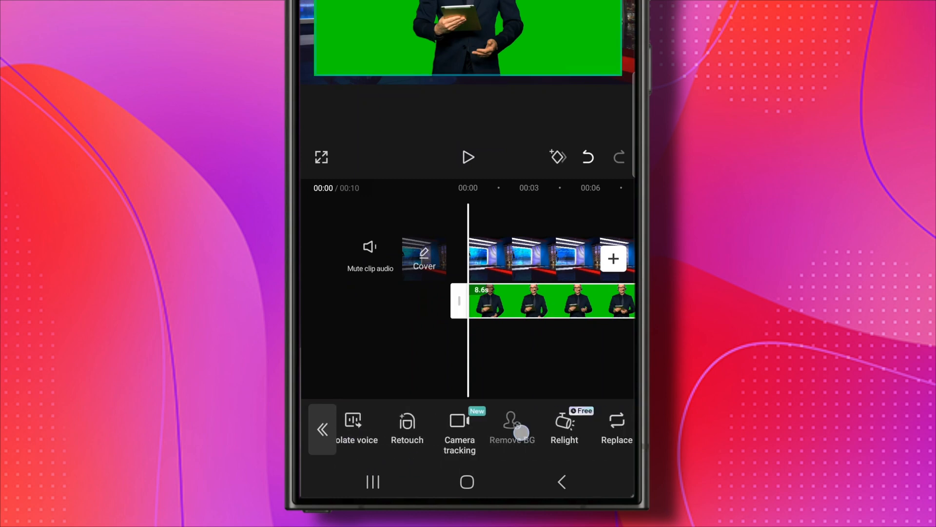
left_click(512, 428)
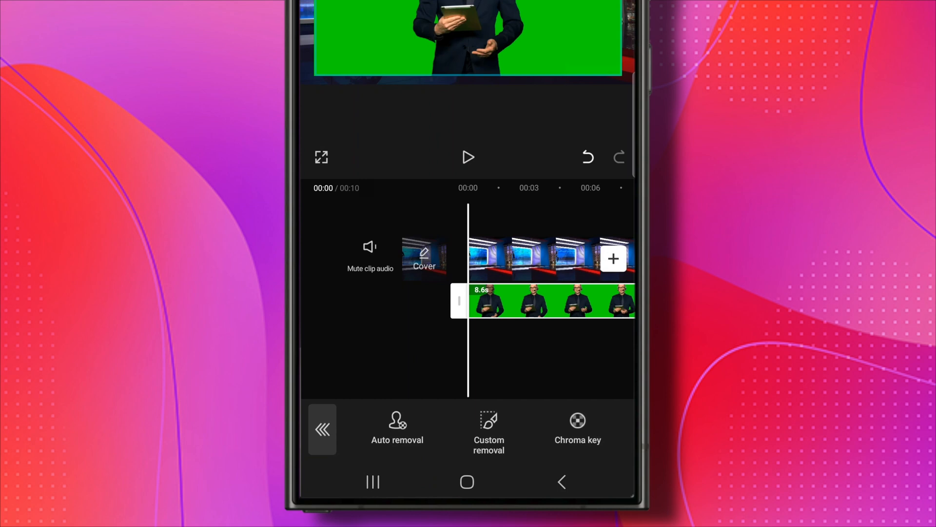
left_click(577, 428)
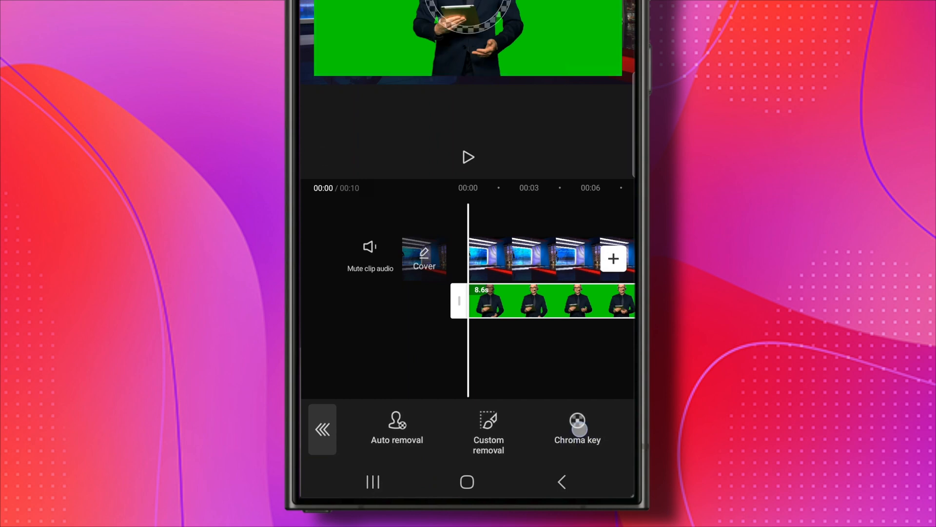
Sample the green backdrop as the key colour and set intensity to 25.
left_click(577, 430)
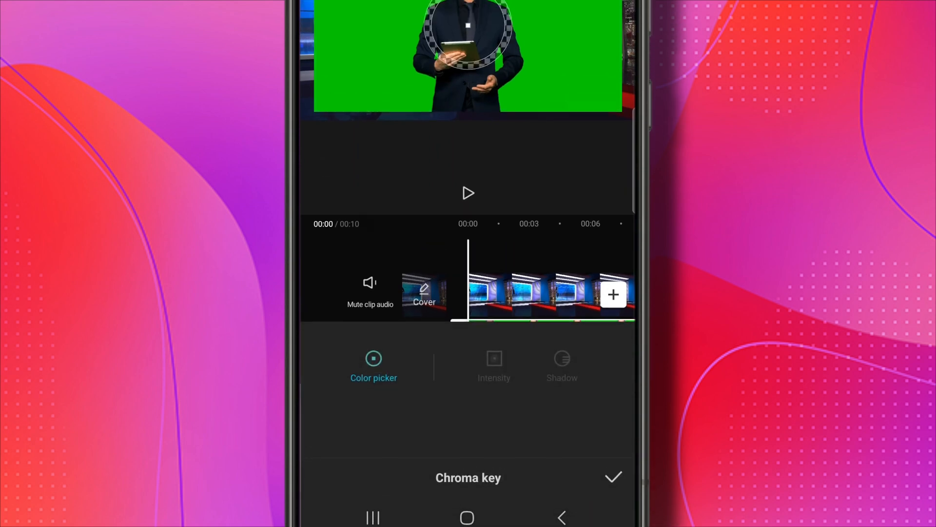
left_click(614, 476)
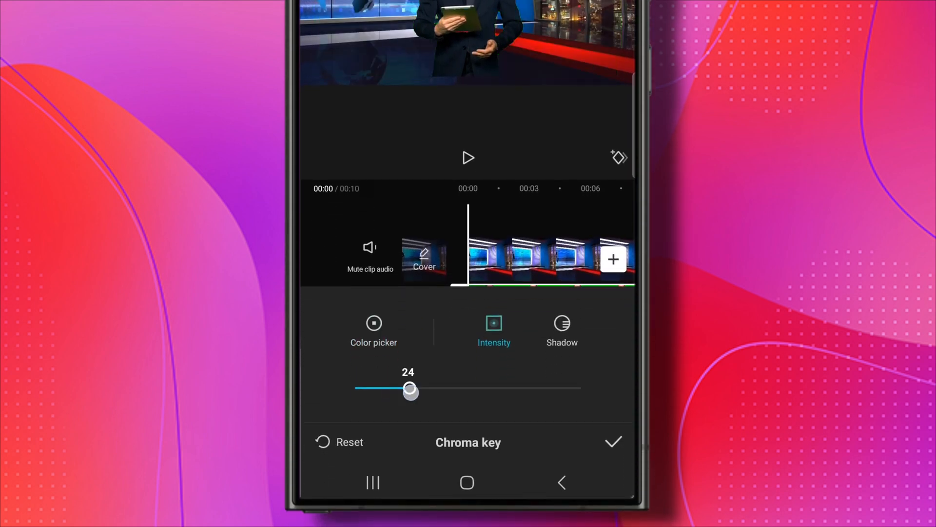
left_click_drag(411, 389, 398, 389)
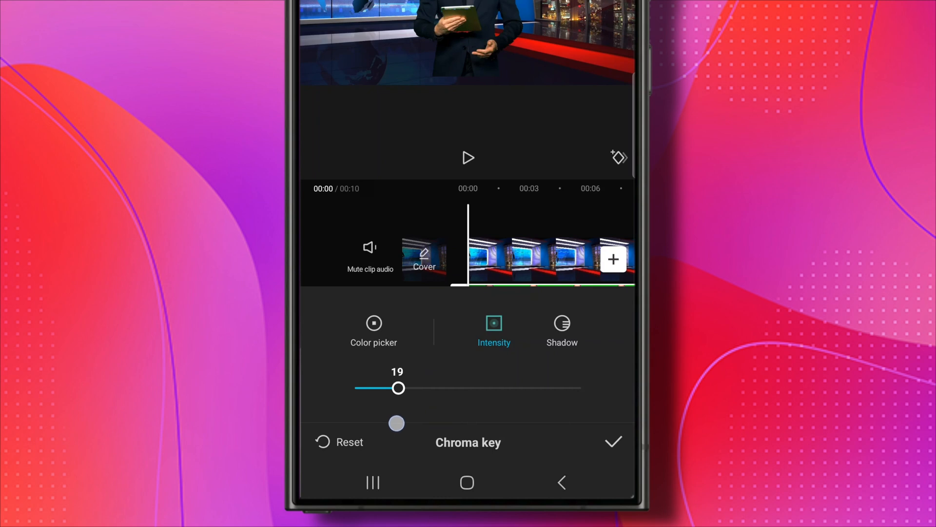
left_click_drag(398, 388, 412, 388)
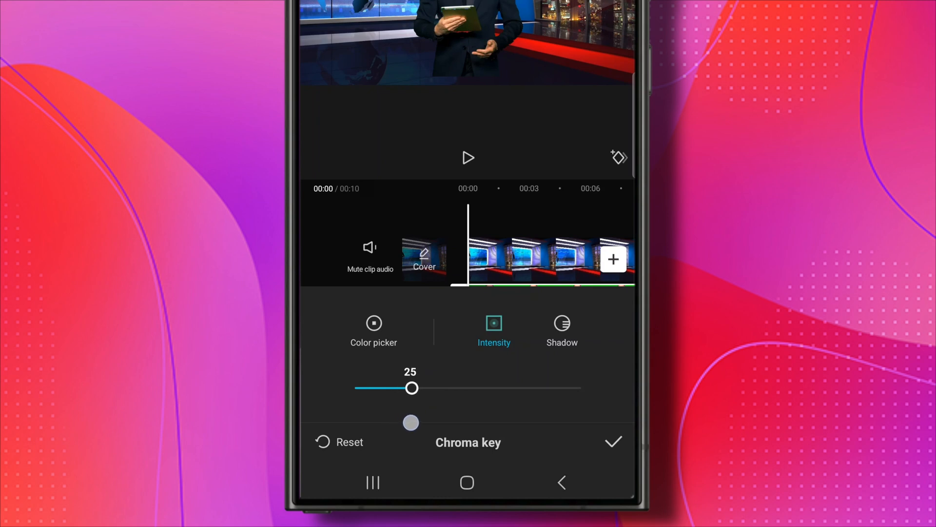
Set the chroma key shadow to 53 and deselect the presenter clip.
left_click(561, 328)
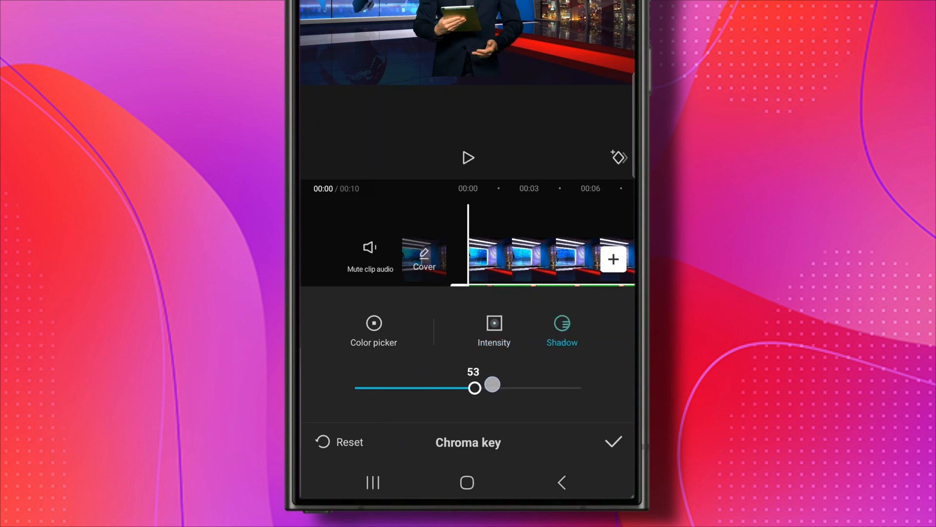
left_click_drag(492, 386, 460, 383)
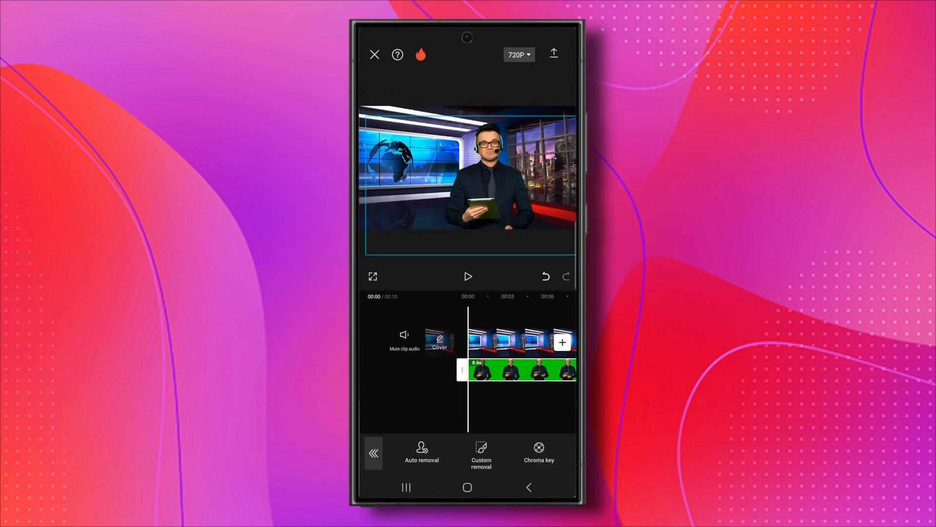
left_click(468, 276)
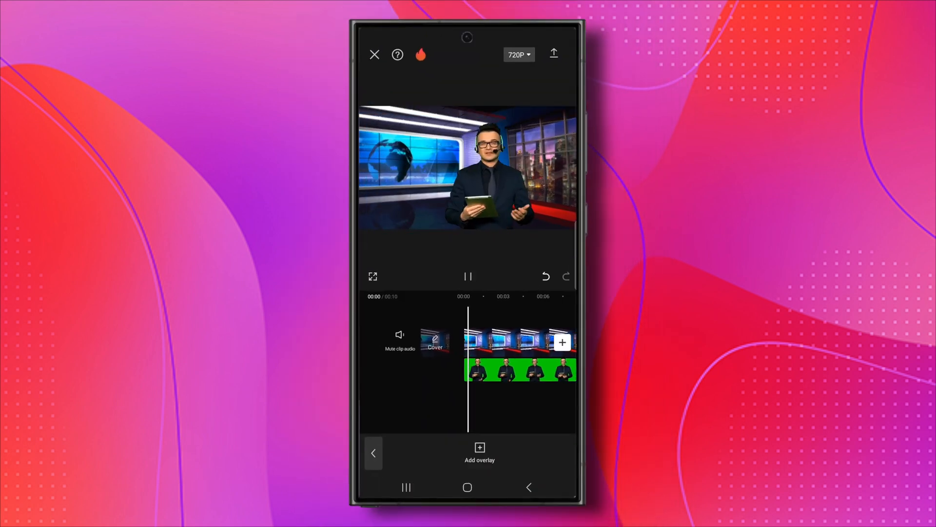